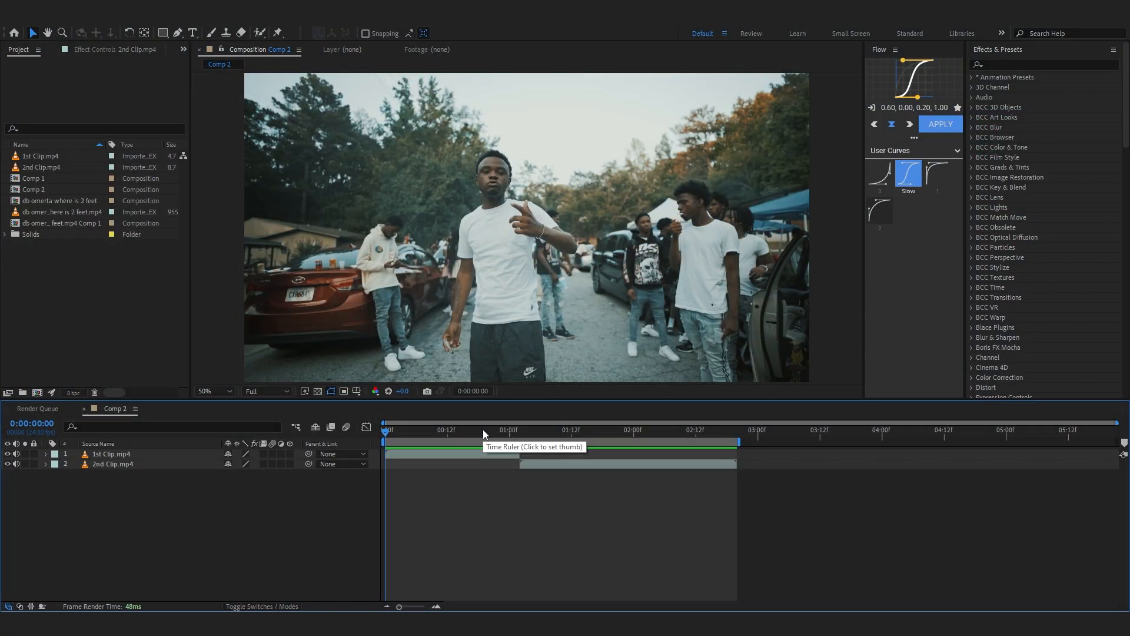
- Split the 1st Clip layer at the frame where the subject covers his face
left_click(514, 431)
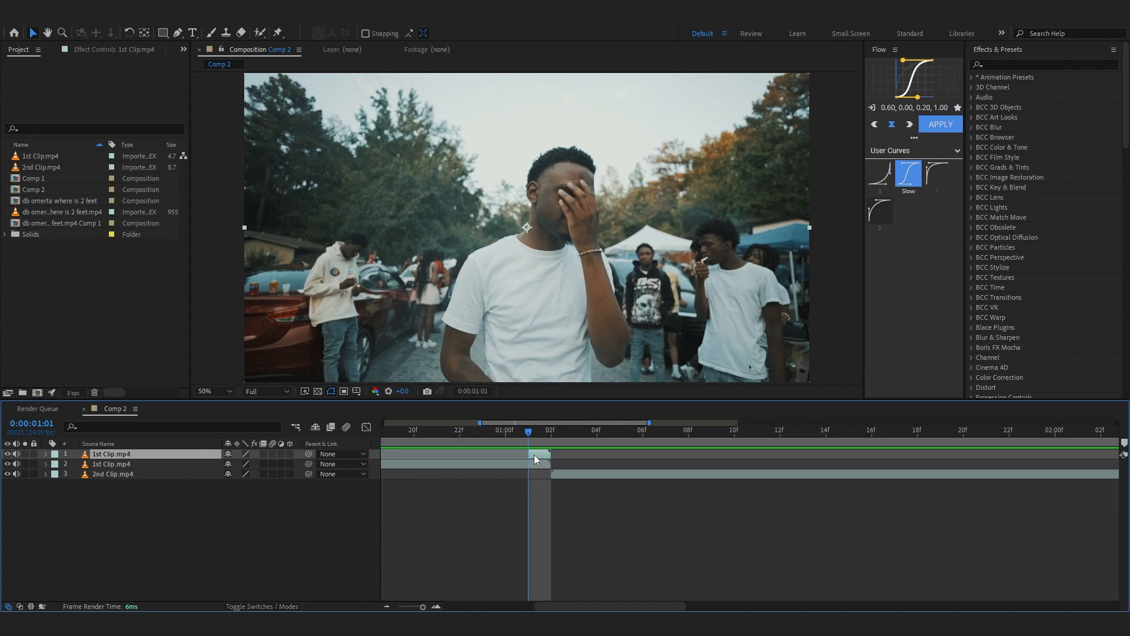
- Freeze the split 1st Clip piece on the face-covering frame via Time > Freeze Frame
right_click(533, 461)
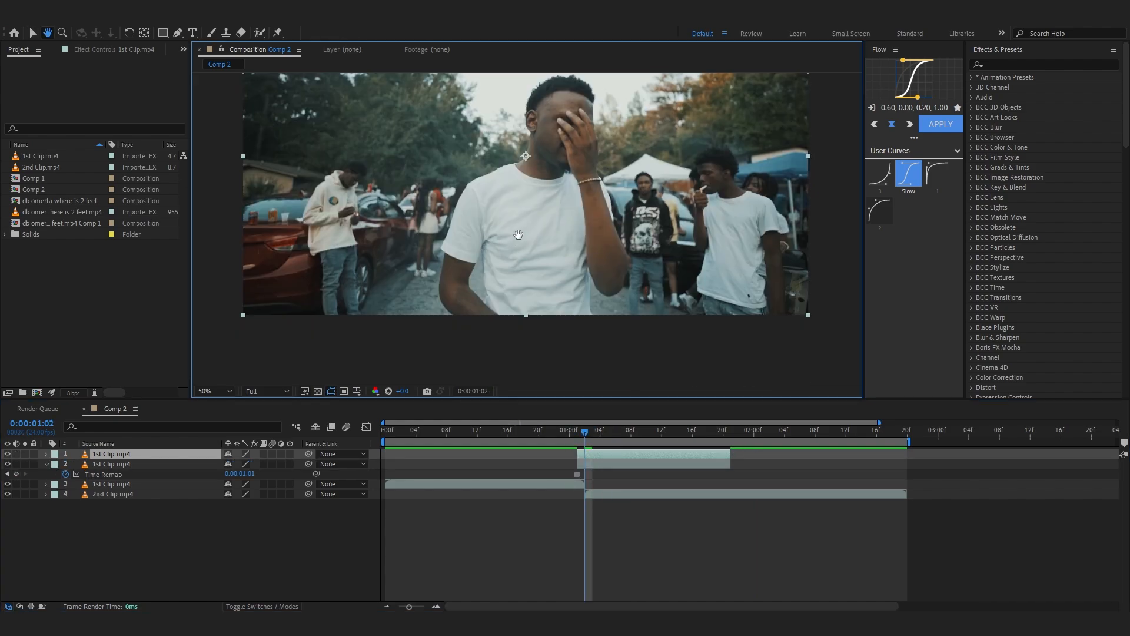
- Roto Brush the subject in the frozen frame and refine his cut-out outline
left_click(210, 391)
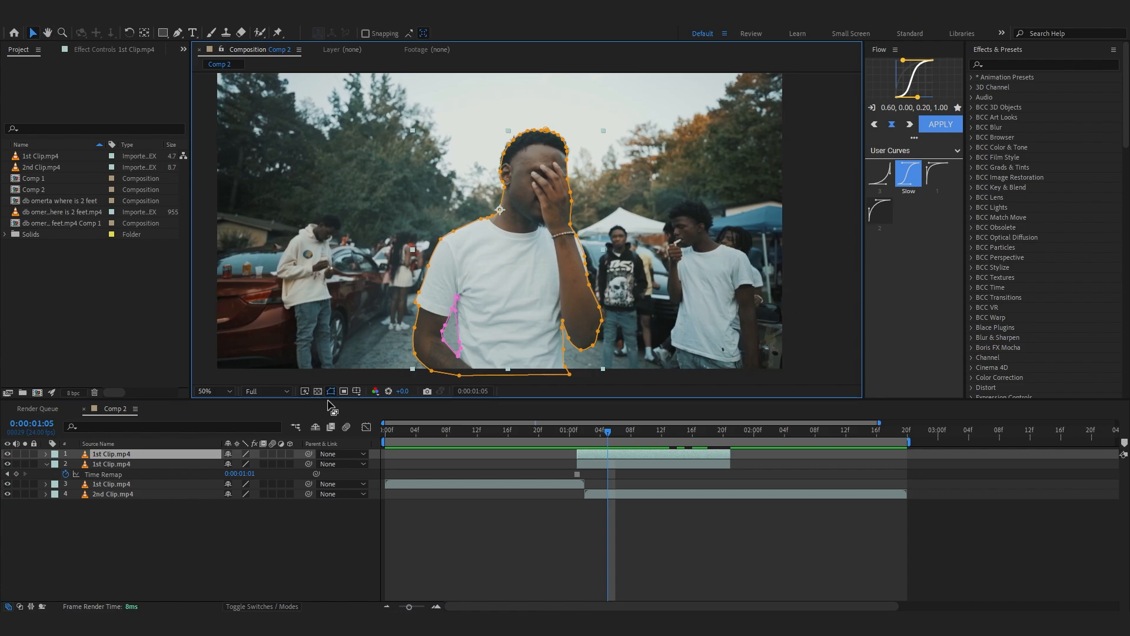
left_click(330, 391)
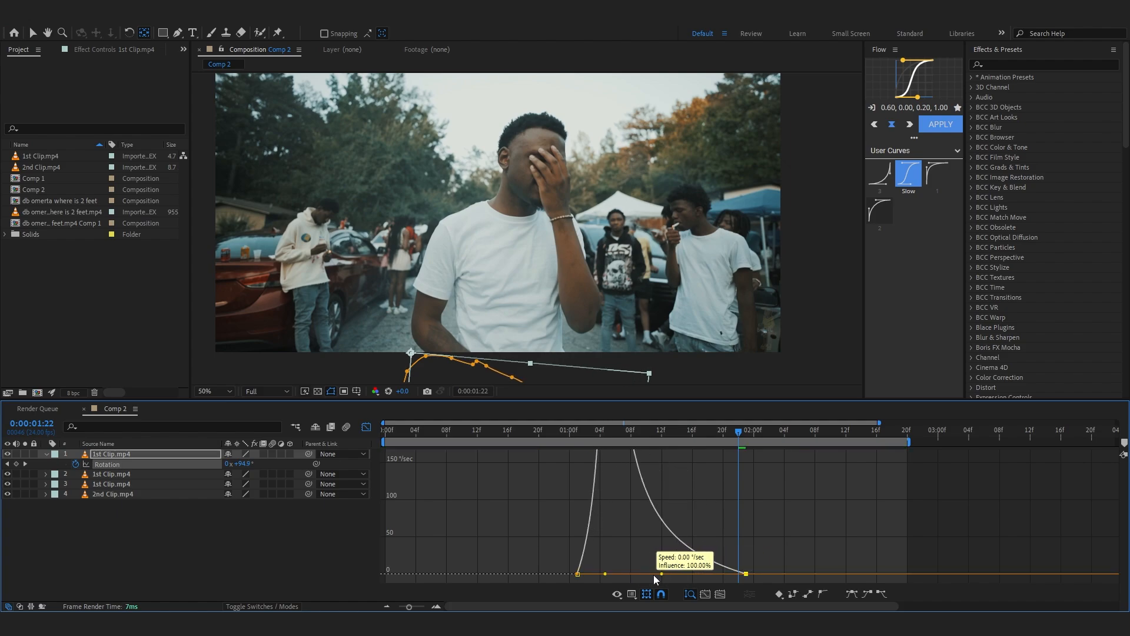
- Reshape the rotation speed curve in the Graph Editor for a snappier eased spin
left_click_drag(654, 578, 622, 577)
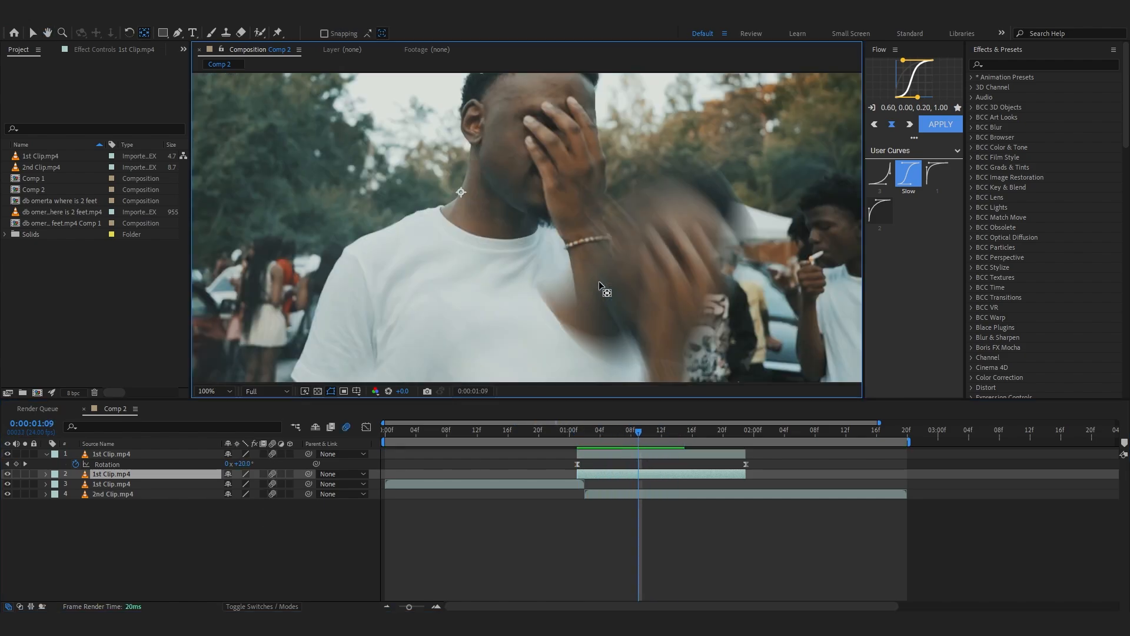
- Keyframe the frozen background's Position to slide left to about -970 during the spin
left_click(208, 391)
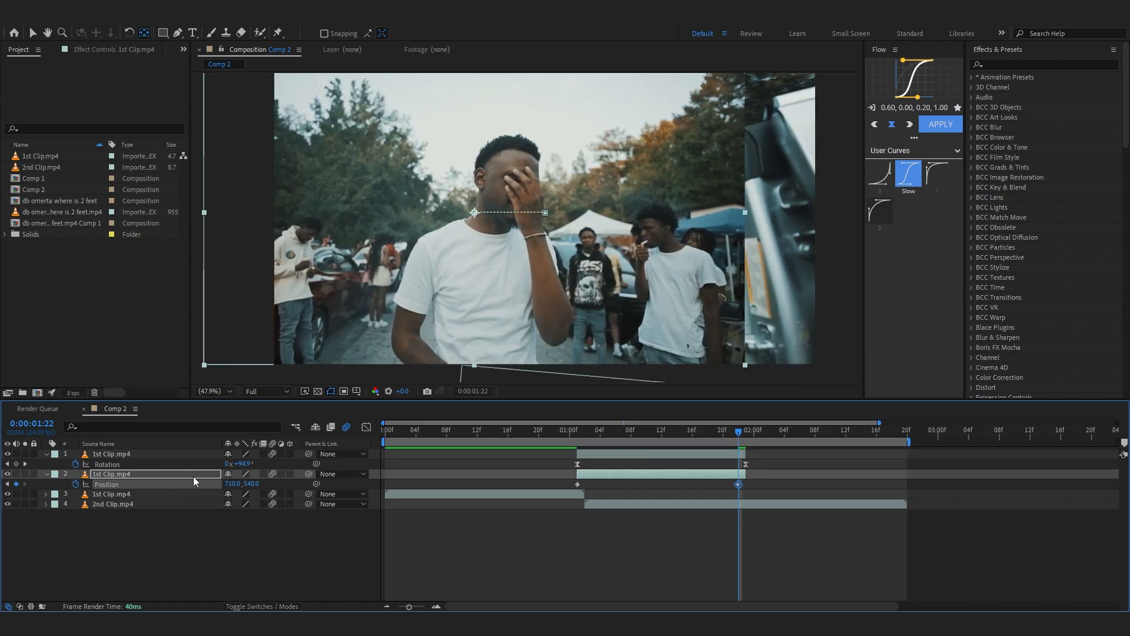
left_click_drag(241, 483, 144, 482)
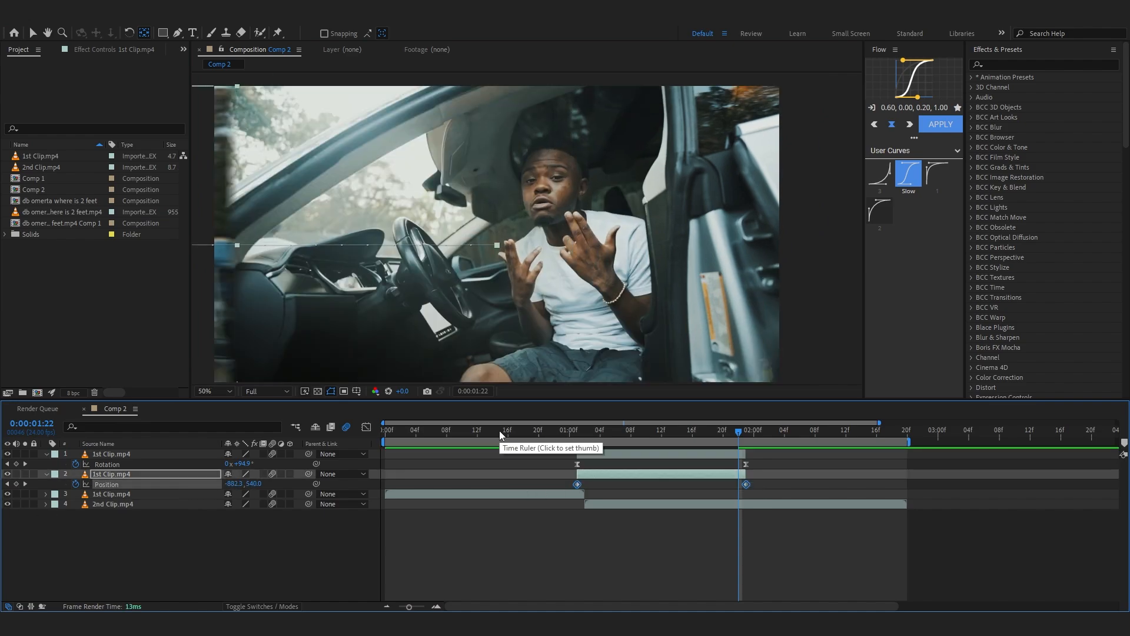
left_click(632, 430)
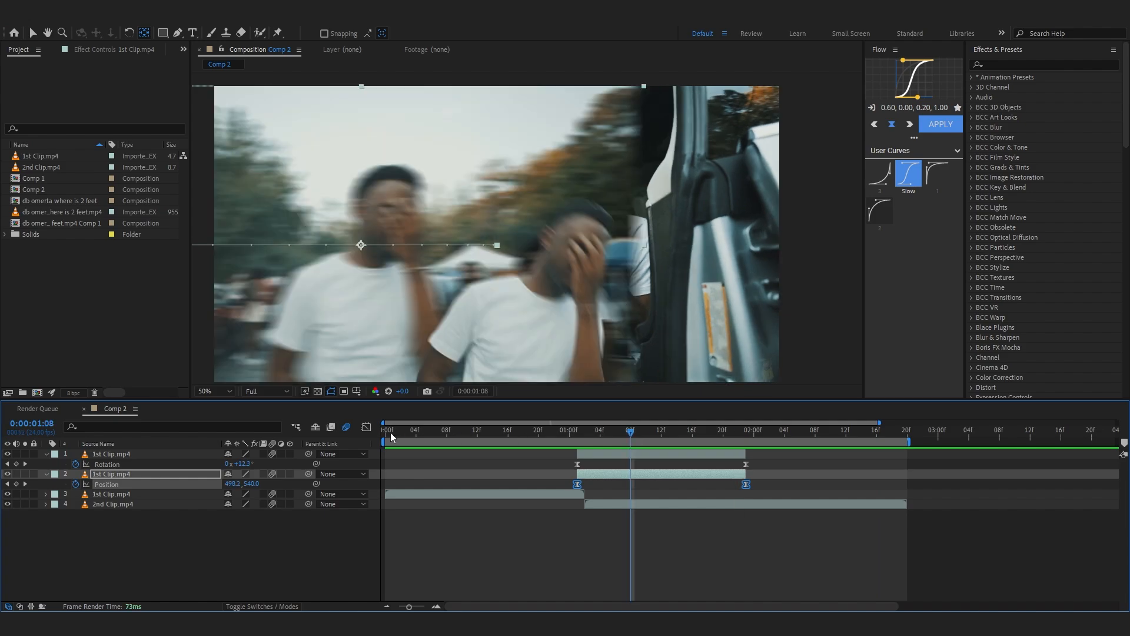
left_click(630, 451)
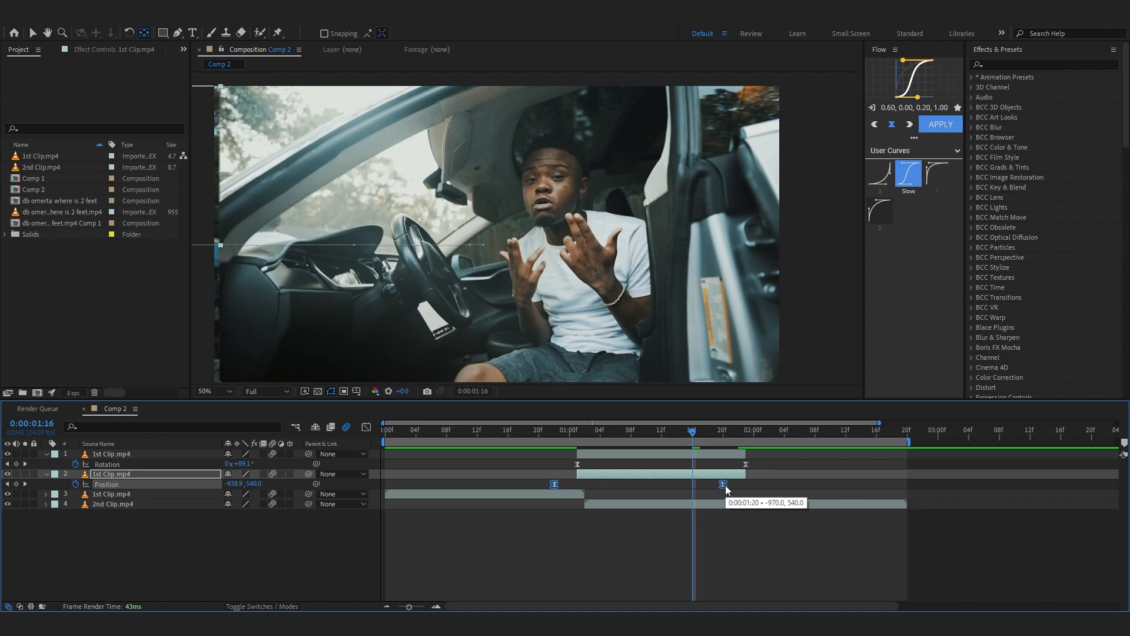
left_click(522, 430)
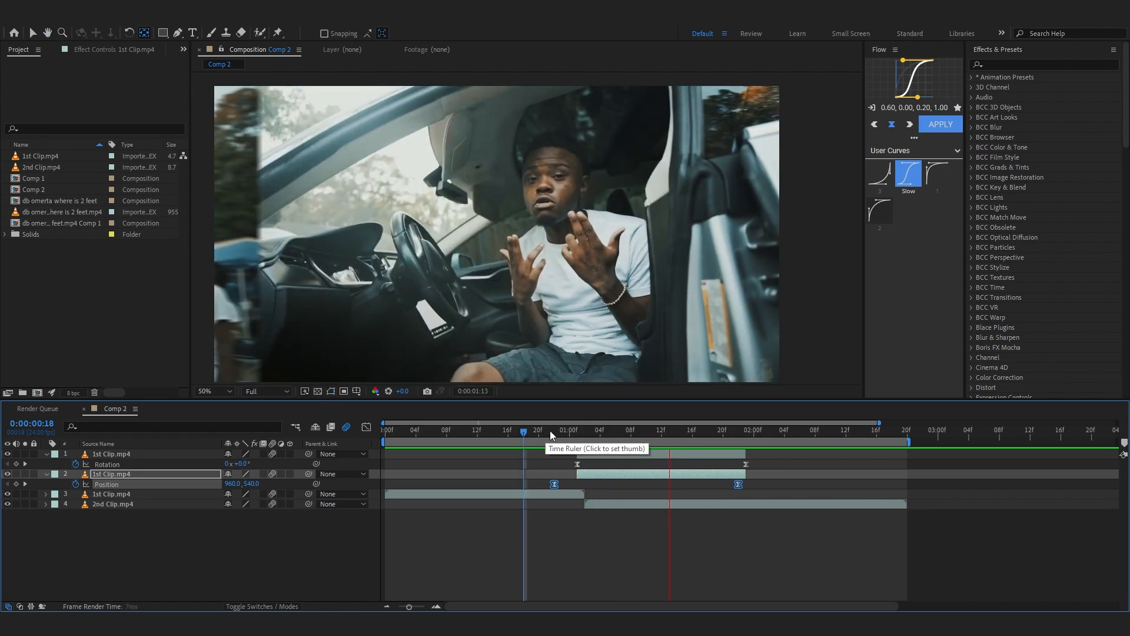
- Shift the background's Position keyframes later so the slide matches the spin
left_click(577, 430)
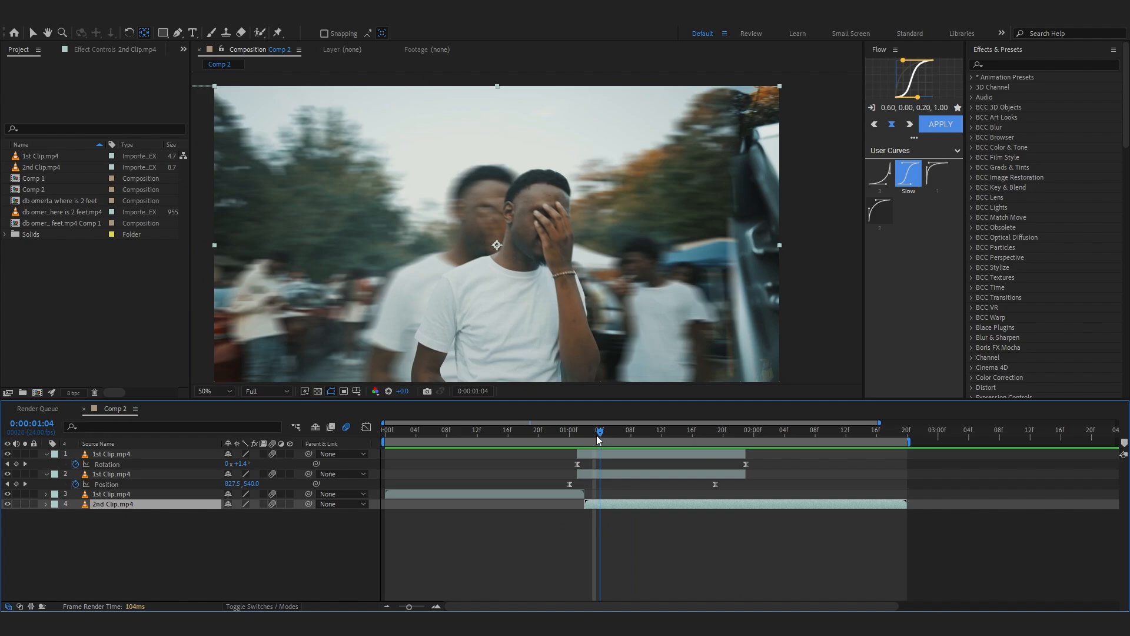
- Keyframe 2nd Clip's Scale from 50% upward for an eased zoom-in at the transition
left_click(755, 430)
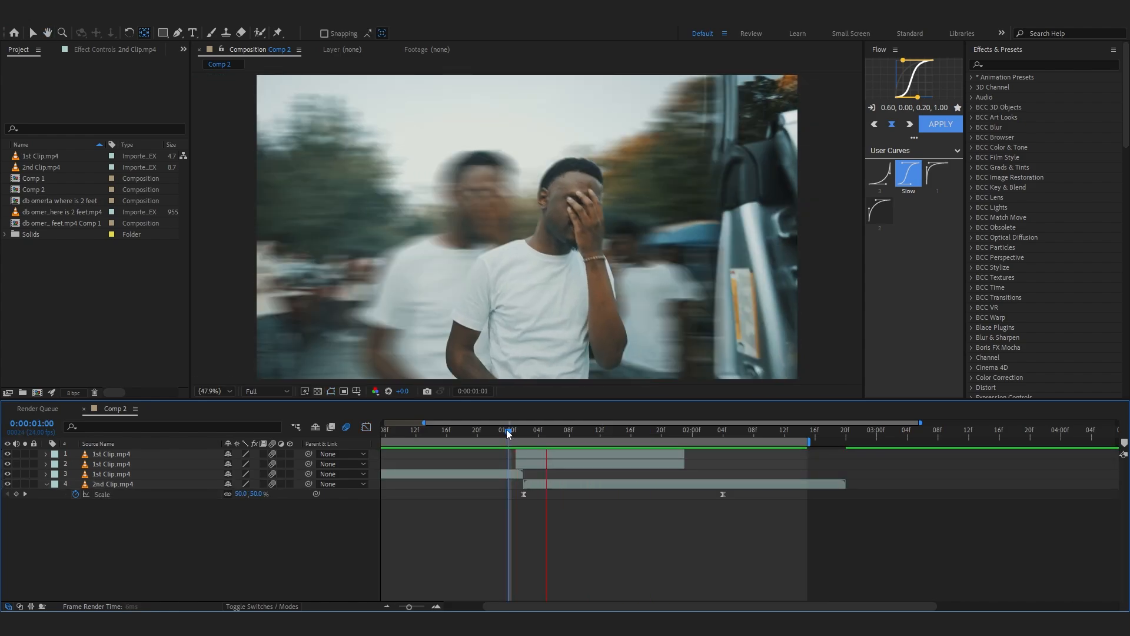
left_click_drag(508, 430, 502, 430)
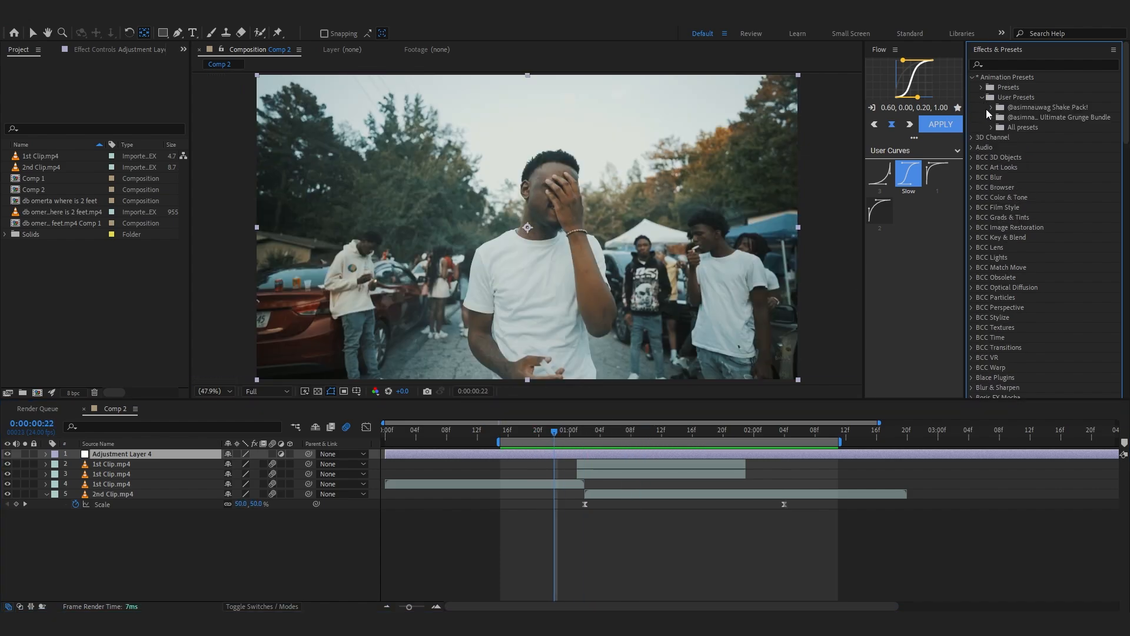
- Expand the Shake Pack under User Presets in Effects & Presets
left_click(981, 107)
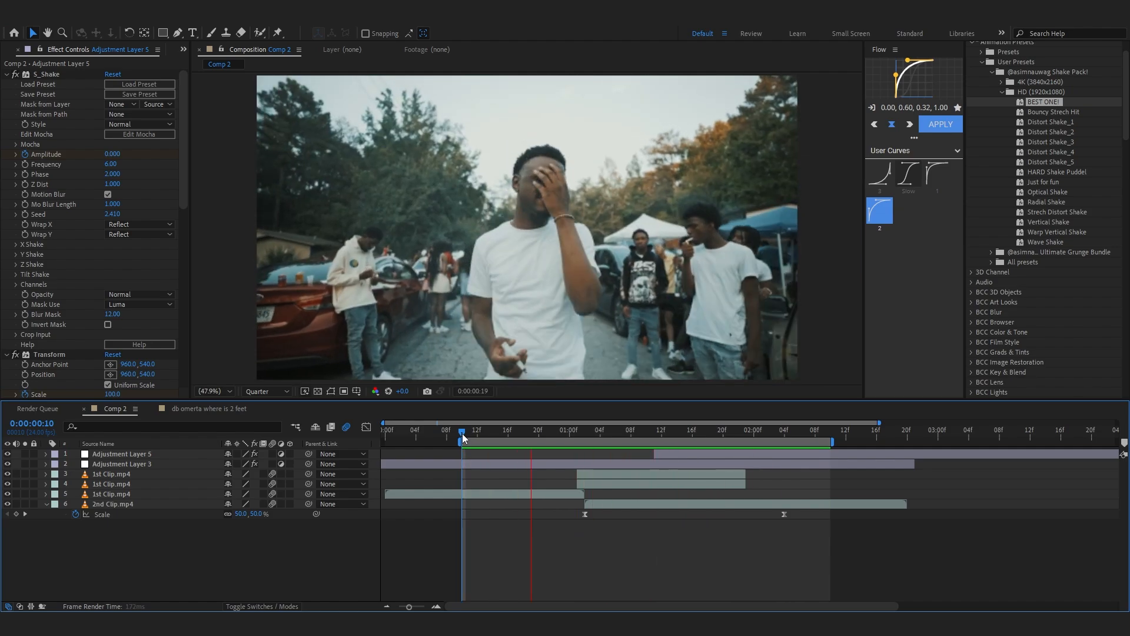
- Apply an HD shake preset so the new adjustment layer carries S_Shake over the transition
left_click(822, 430)
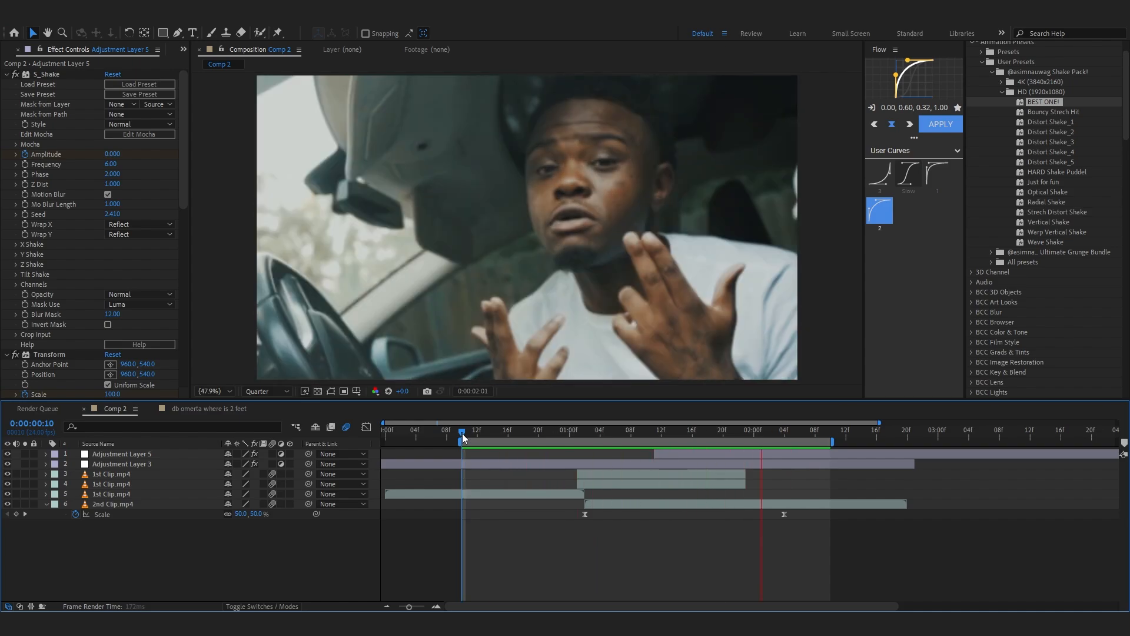
left_click(461, 430)
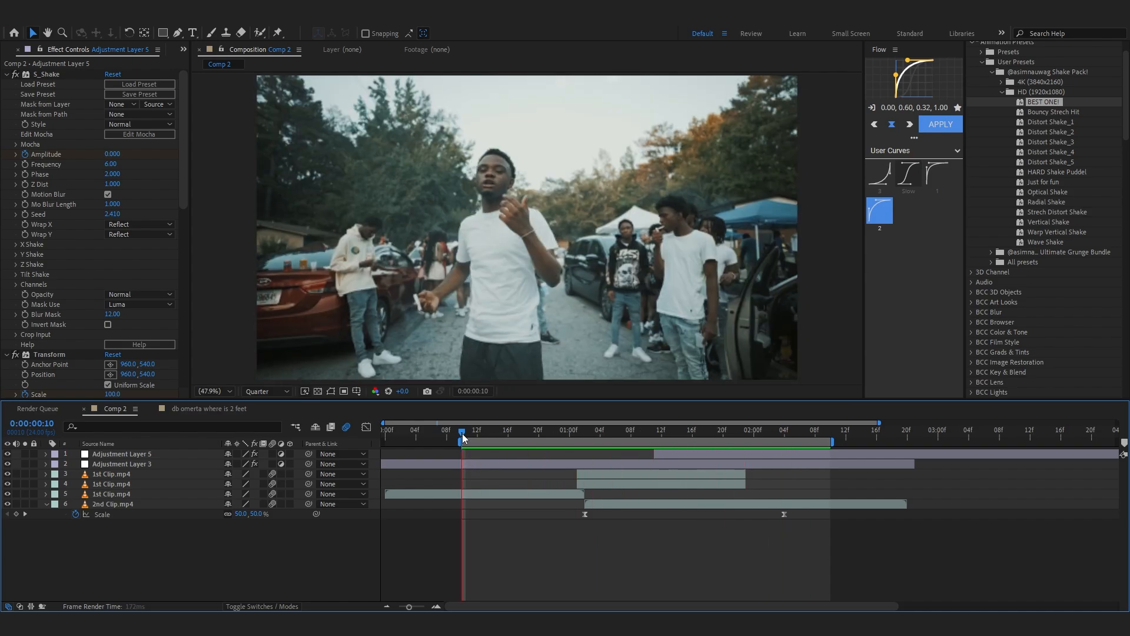